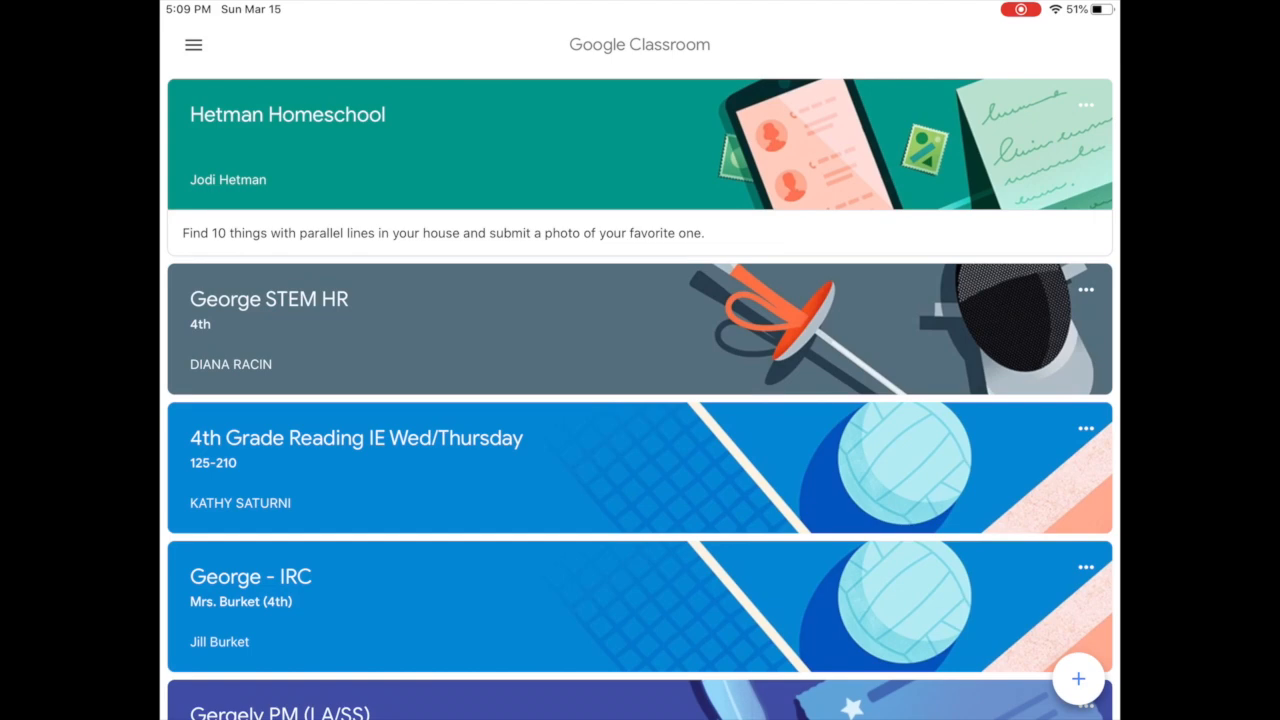
# - Open the 'Find 10 things with parallel lines' assignment in the Hetman Homeschool class
pyautogui.click(288, 114)
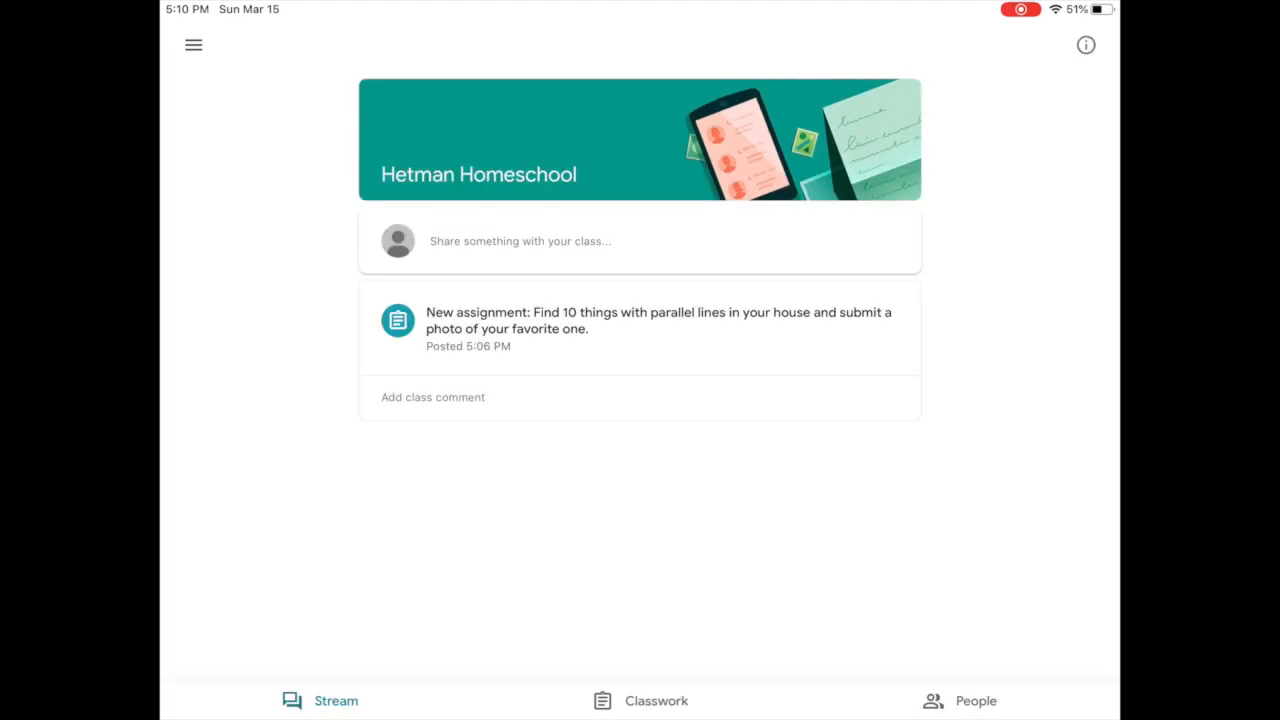
pyautogui.click(640, 328)
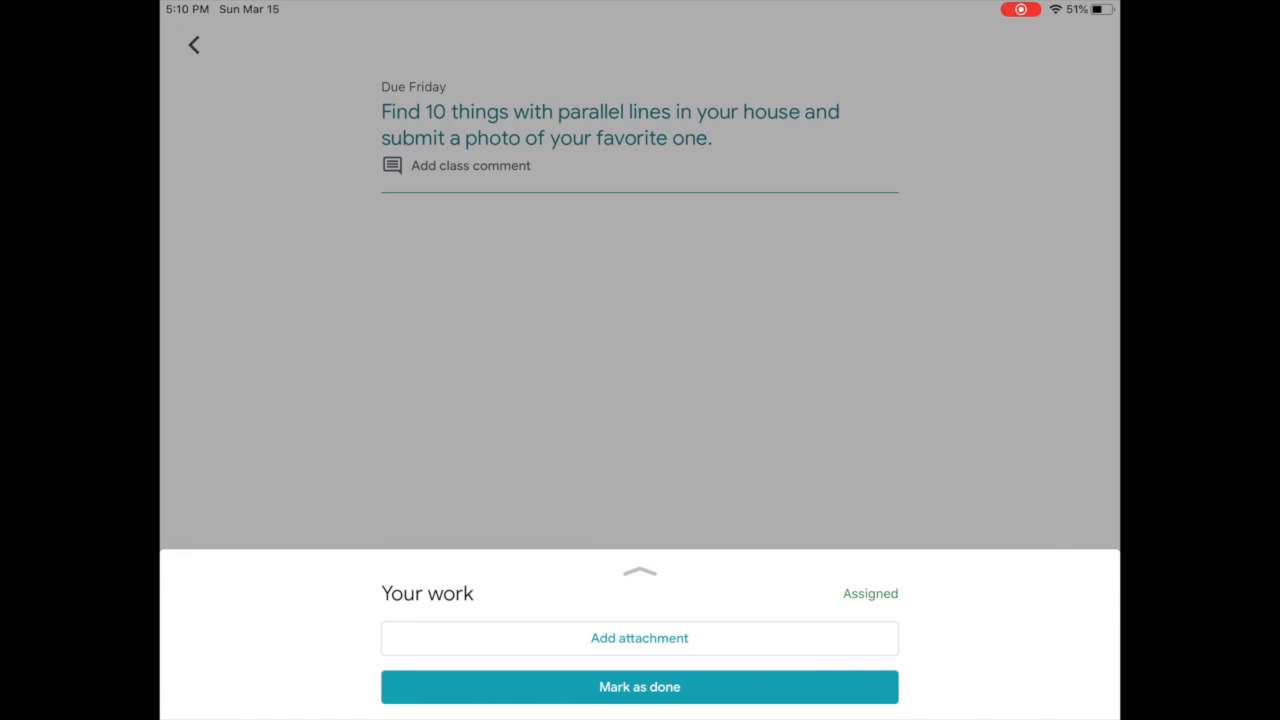
# - Choose Pick photo from the Add attachment options to reach the device photo library
pyautogui.click(640, 638)
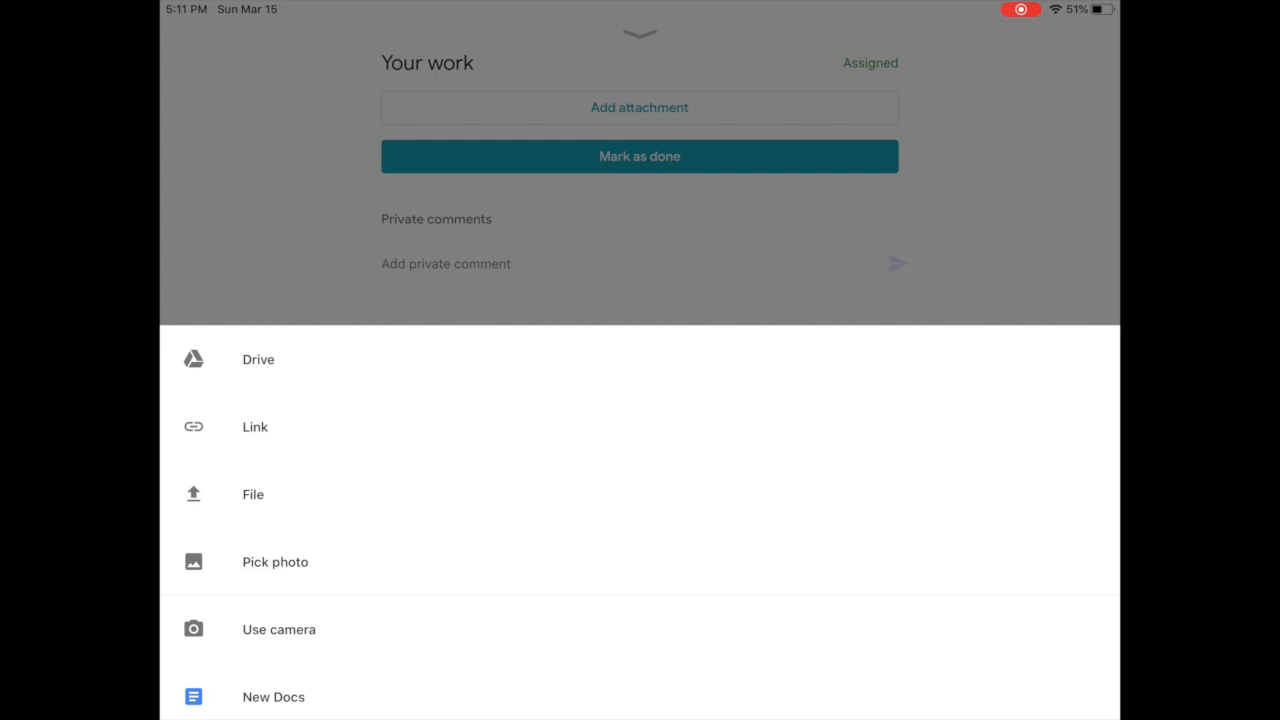
pyautogui.click(276, 560)
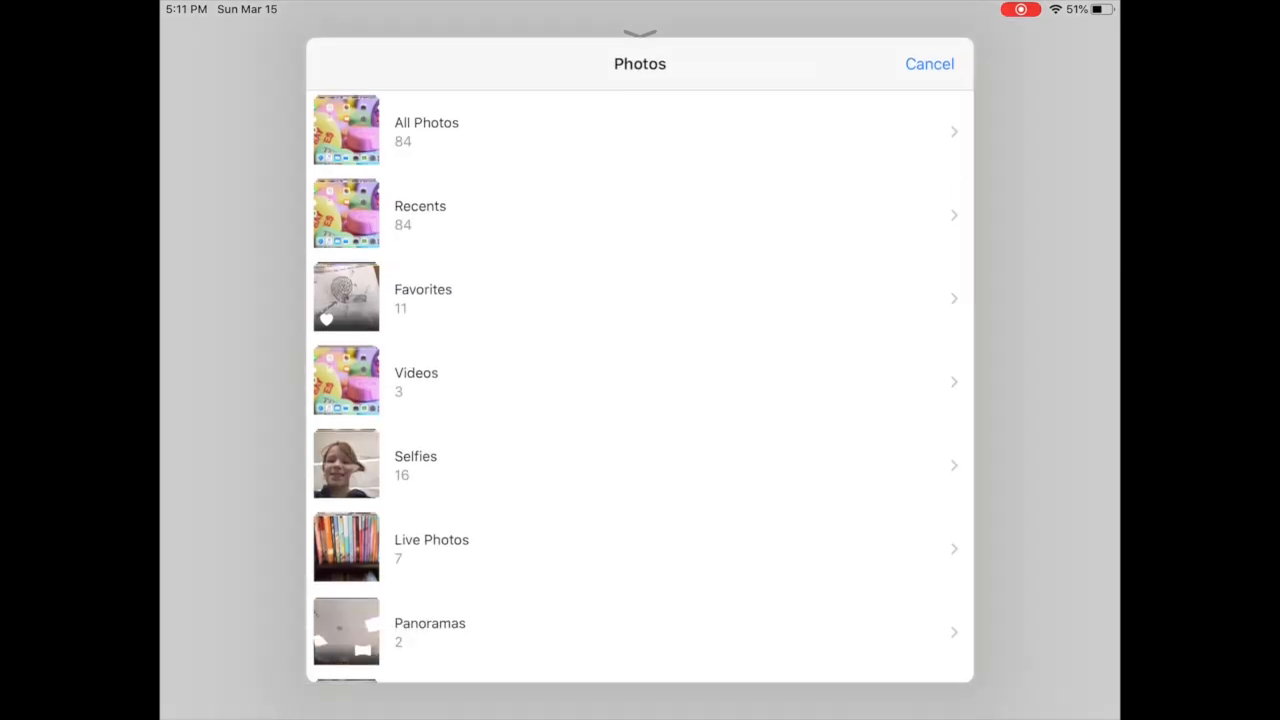
# - Select the photo from an album so it uploads to your work
pyautogui.click(420, 214)
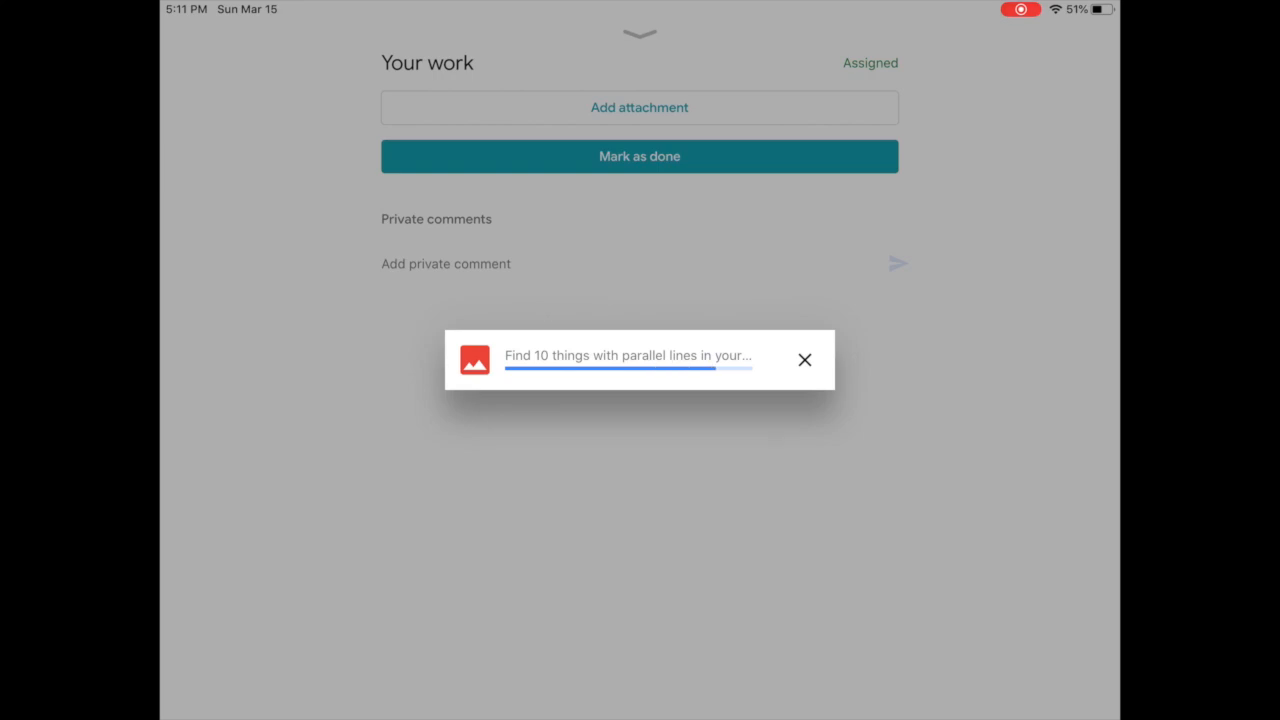
pyautogui.click(804, 360)
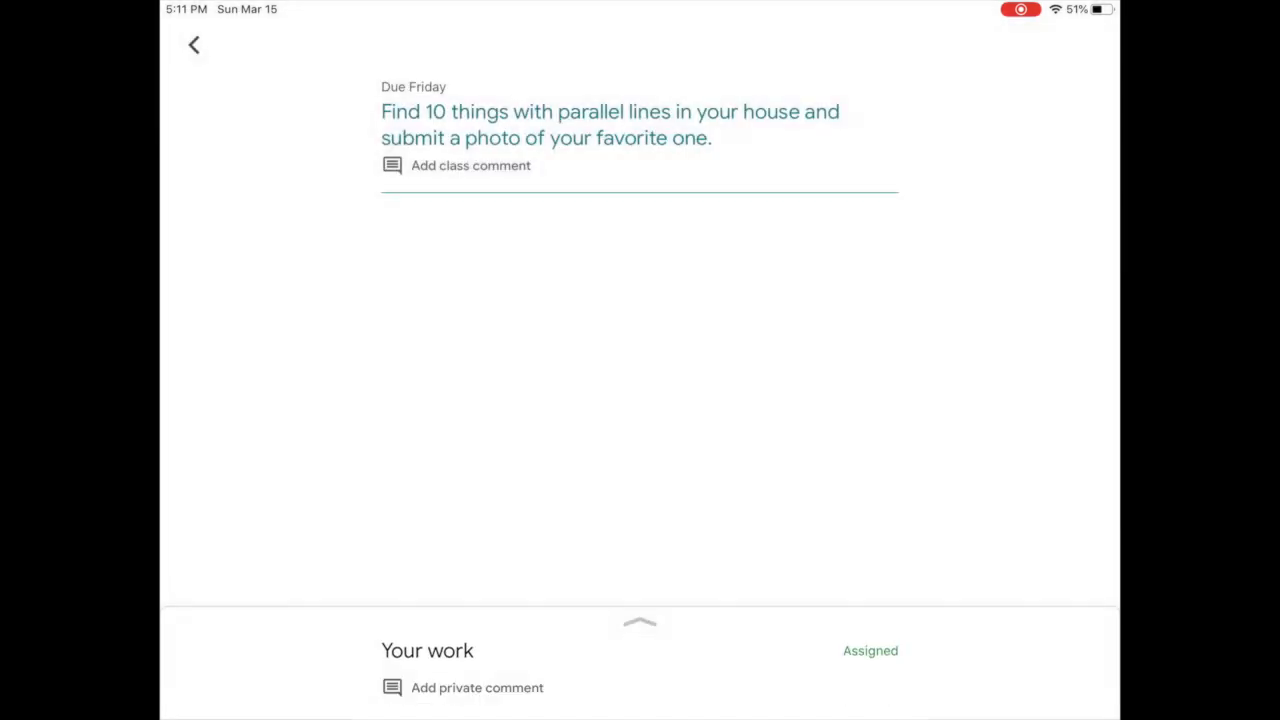
# - Expand the Your work panel to see the uploaded photo attached
pyautogui.click(640, 624)
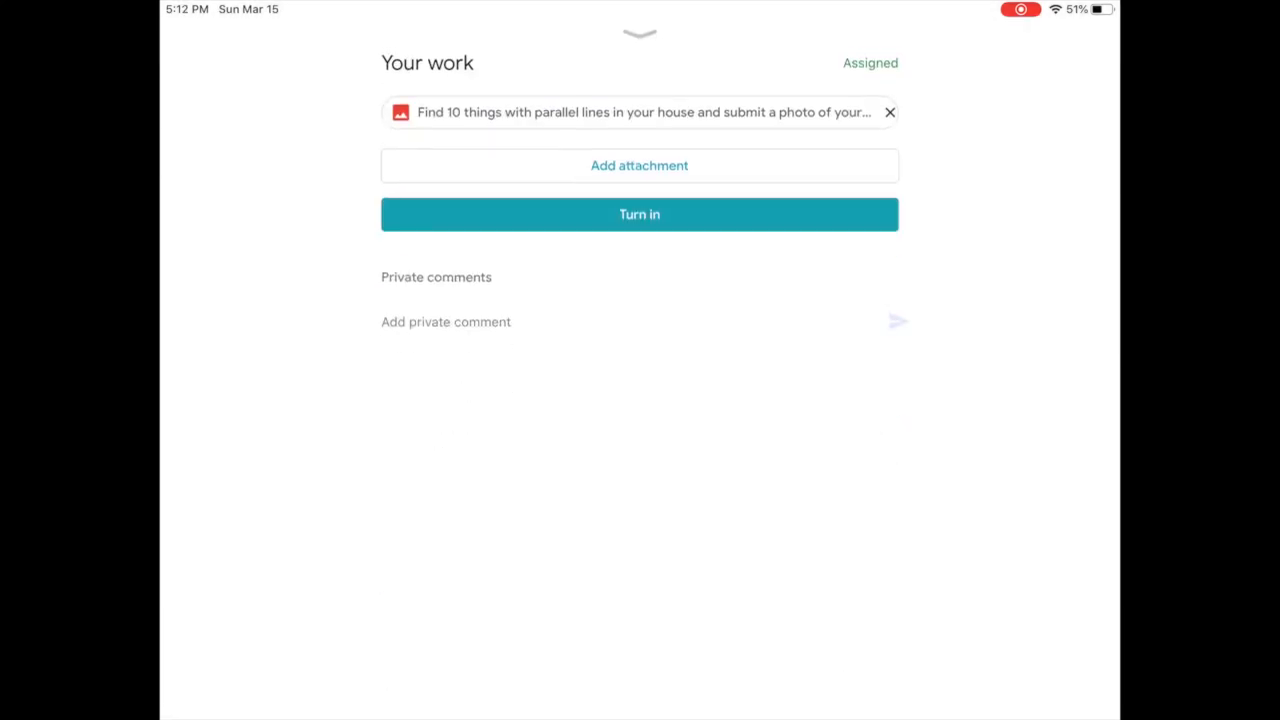
# - Turn in the assignment with its one photo attachment, confirming TURN IN so status reads Turned in
pyautogui.click(640, 214)
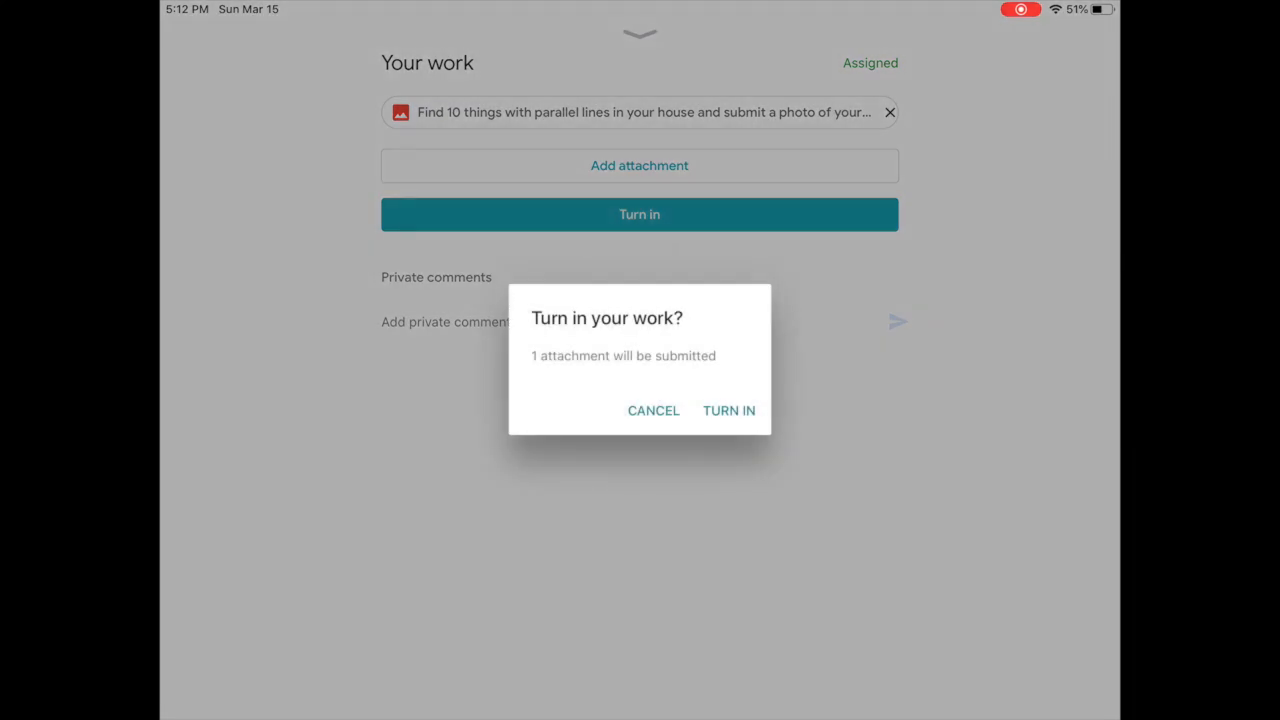
pyautogui.click(652, 410)
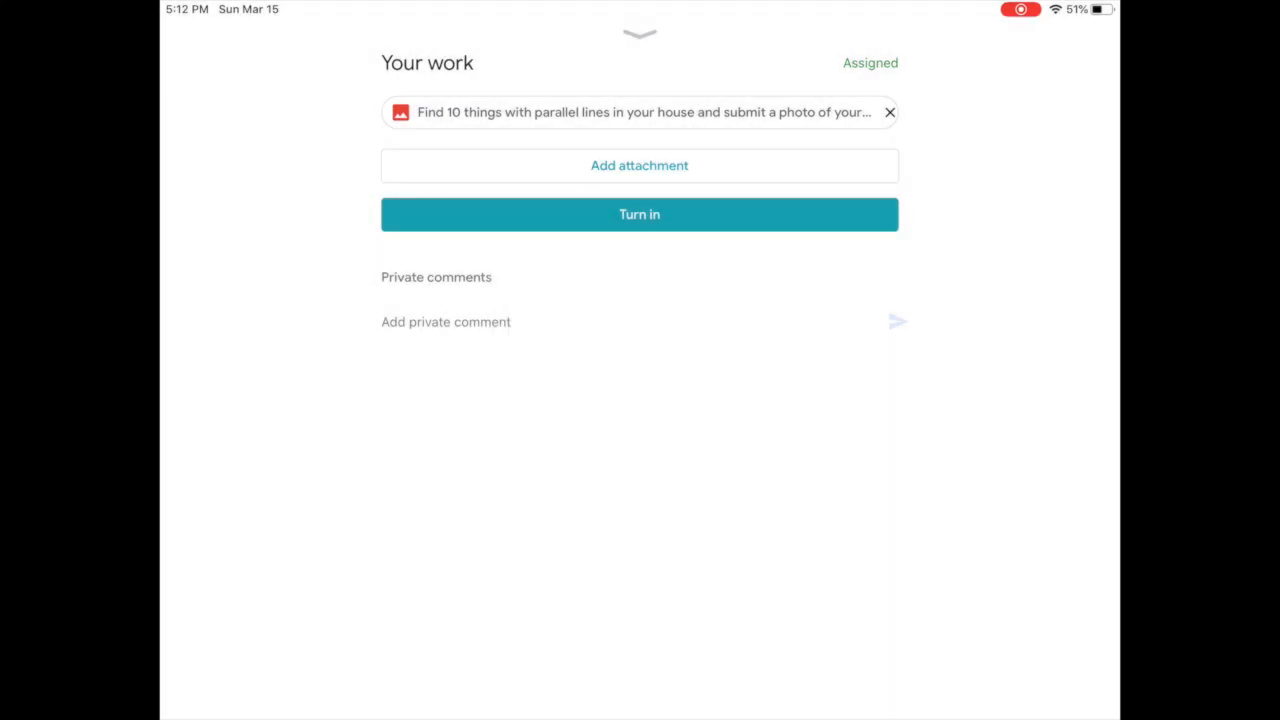
pyautogui.click(640, 214)
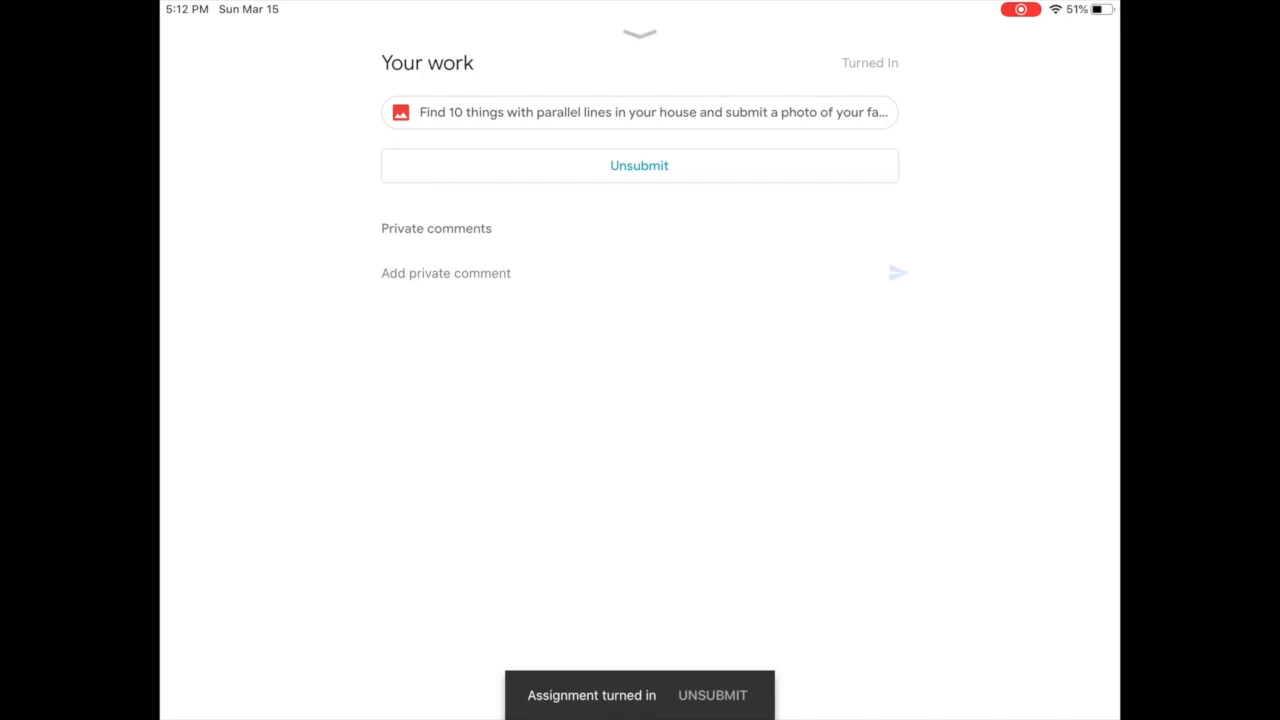